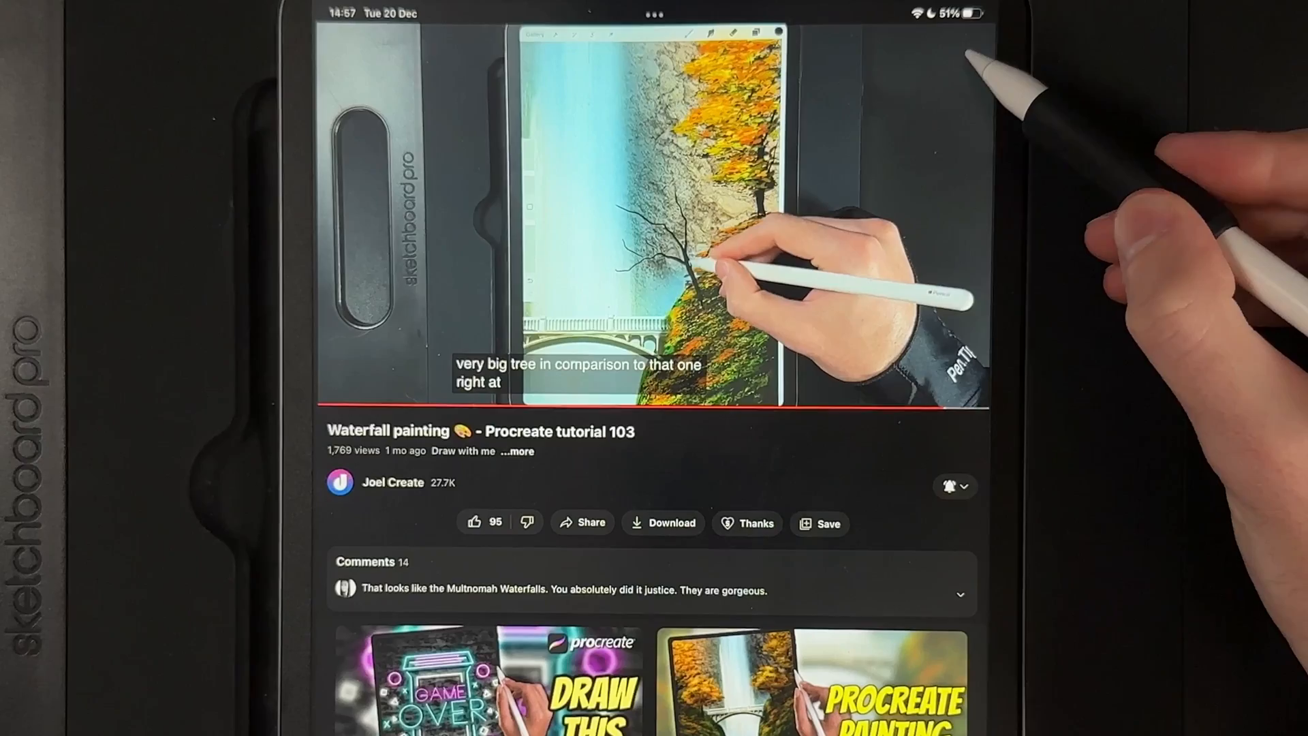
Step: Restore the Waterfall painting tutorial to Normal playback speed while it keeps playing
click(651, 217)
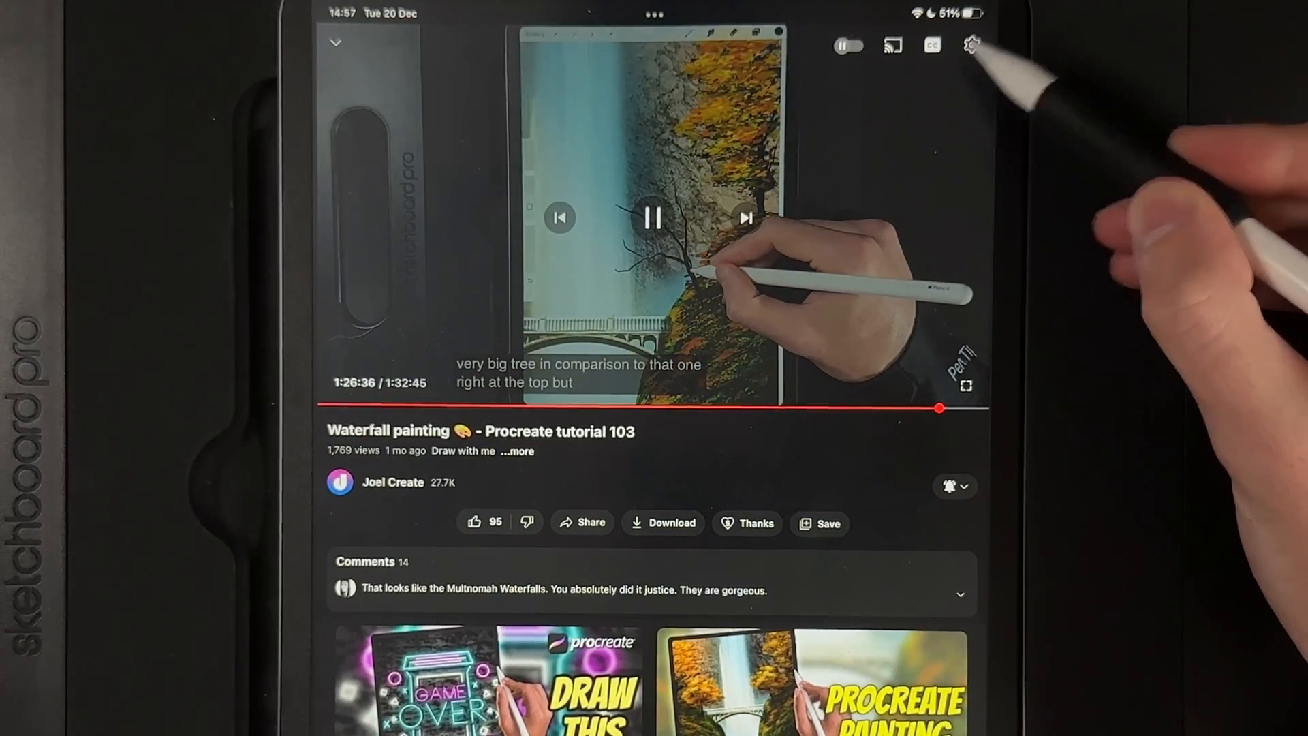
click(652, 218)
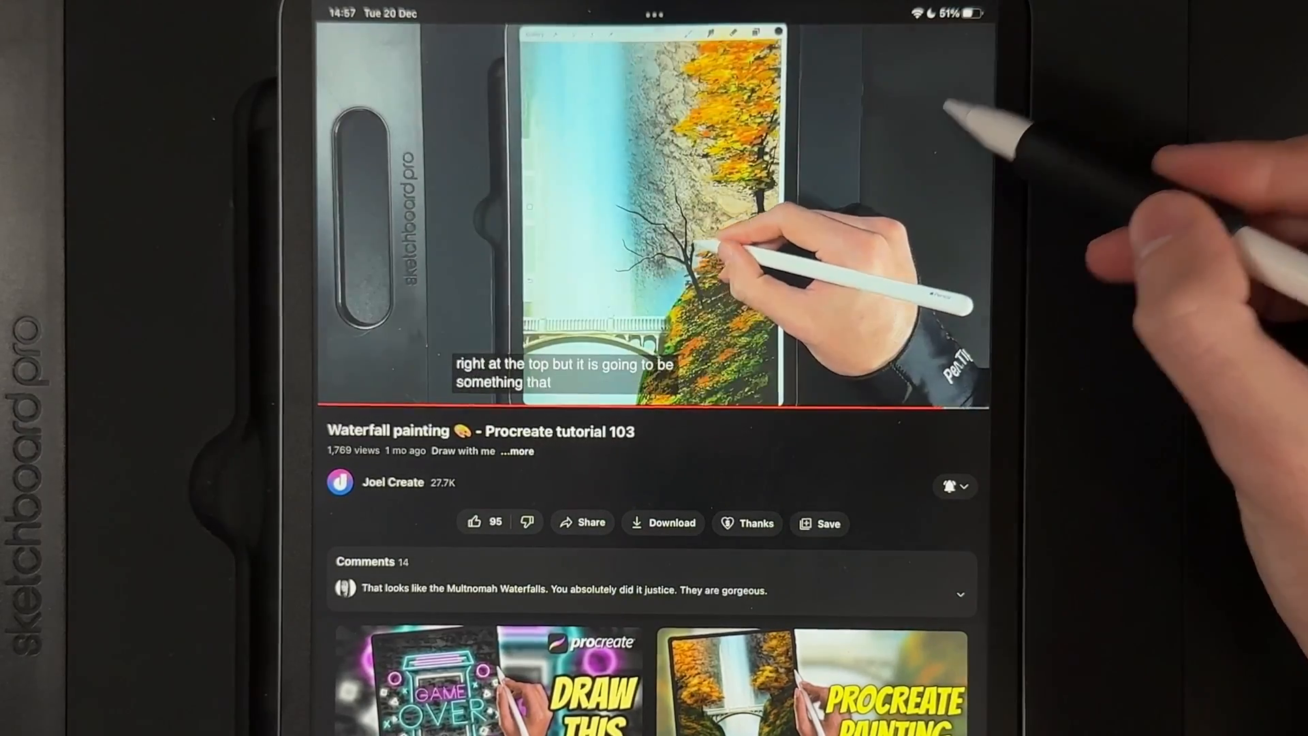
click(971, 43)
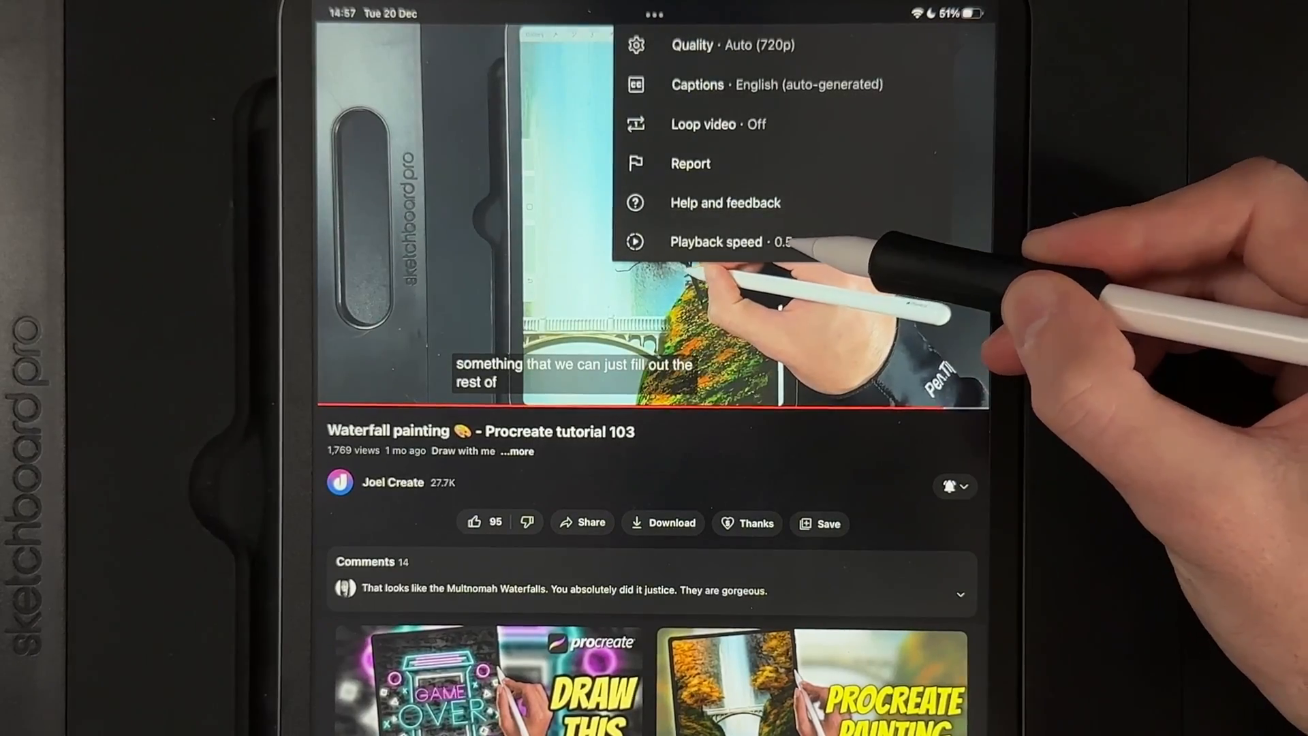
click(715, 241)
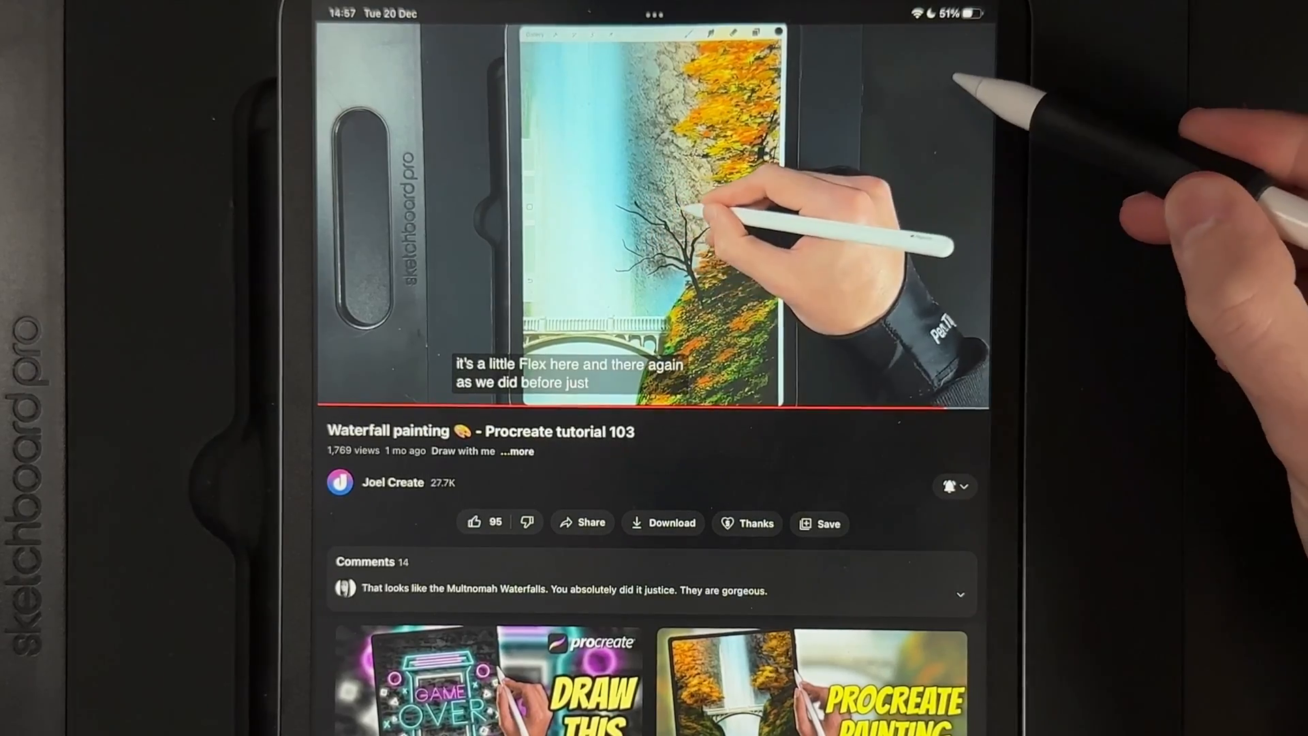
Step: Show the playback speed list for the tutorial, with Normal currently checked
click(972, 45)
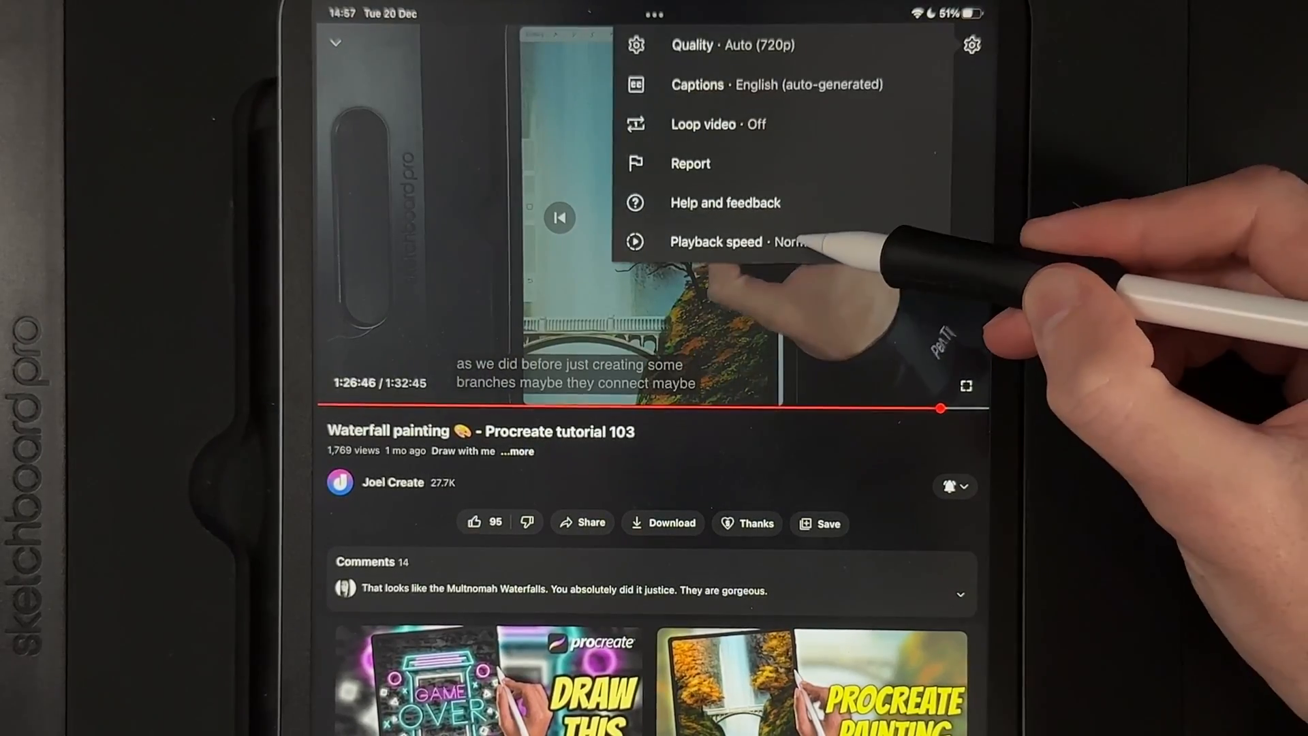
click(715, 242)
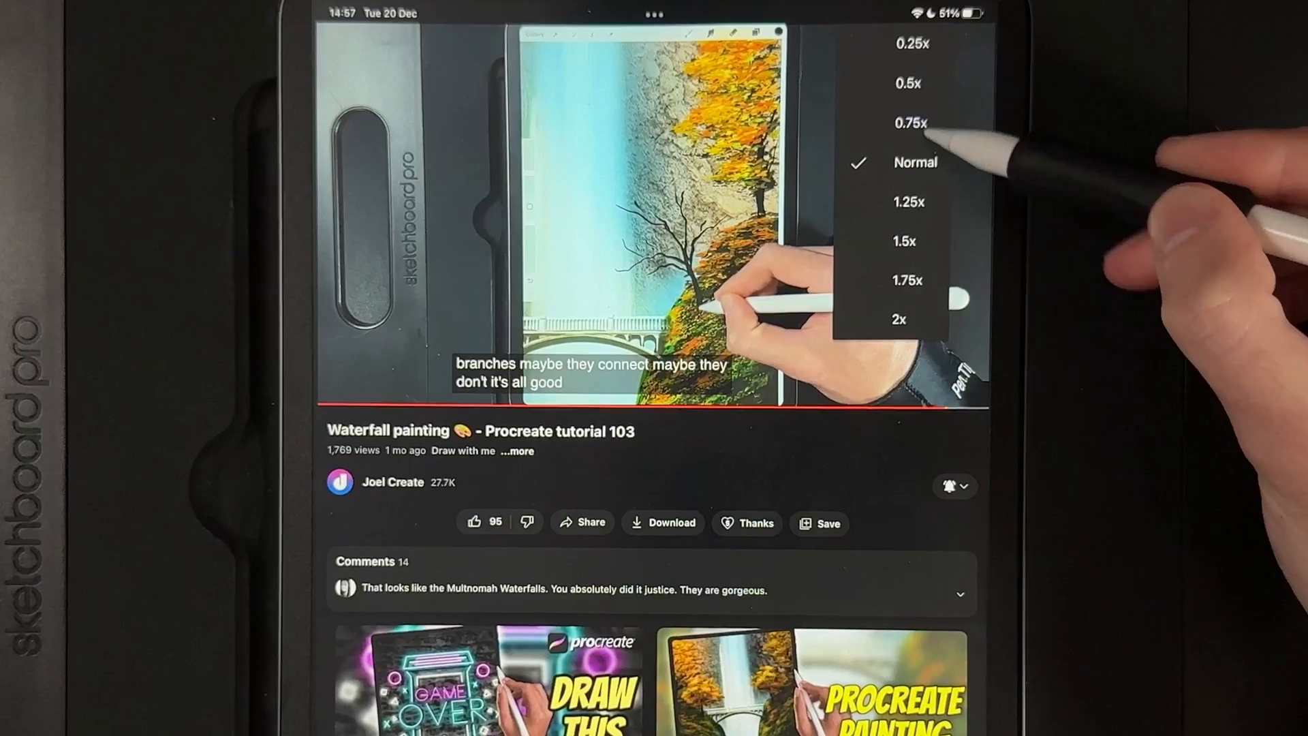